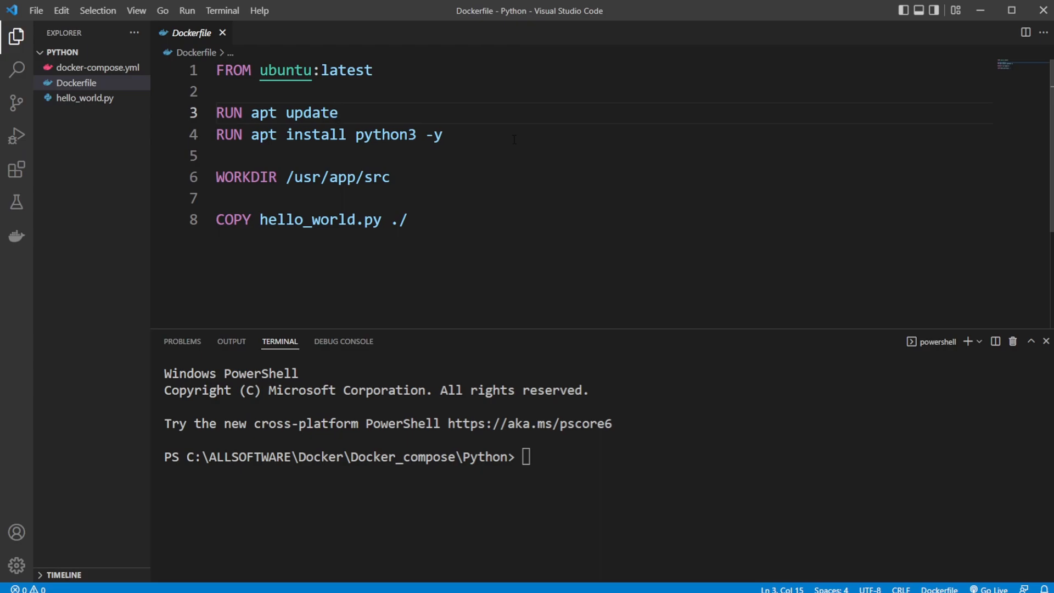
pyautogui.moveTo(180, 96)
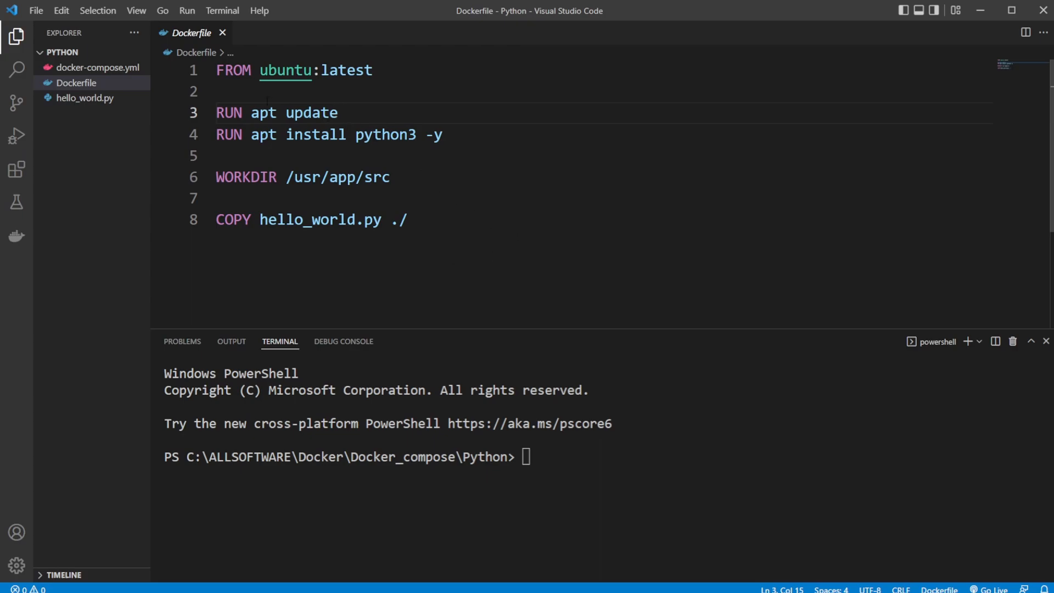
pyautogui.moveTo(185, 55)
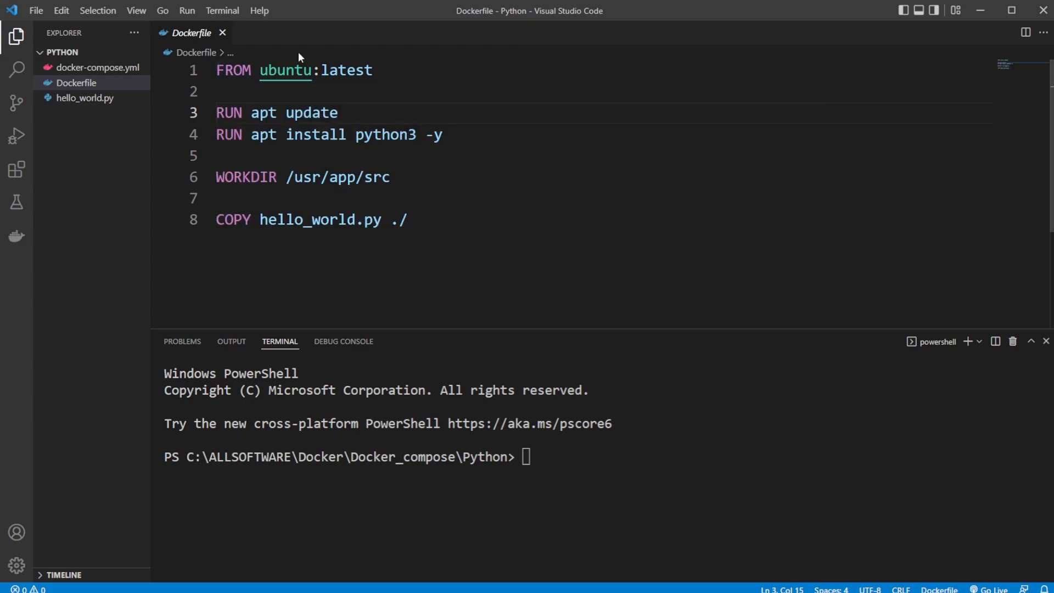
# Step: Highlight the Dockerfile's apt update and hello_world.py copy steps, glancing at the script
pyautogui.moveTo(251, 112); pyautogui.dragTo(338, 112)
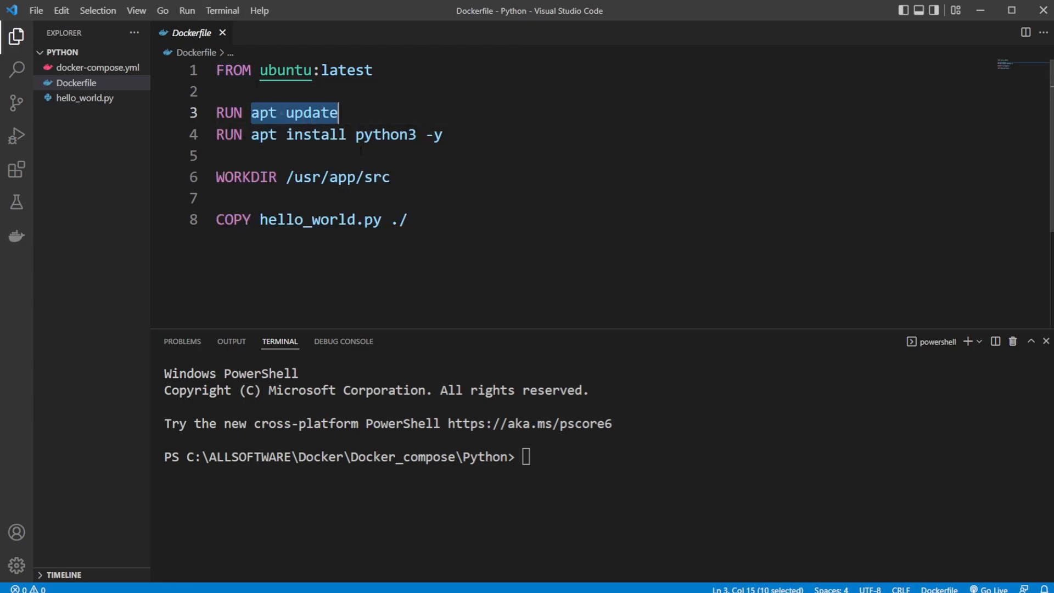
pyautogui.doubleClick(334, 177)
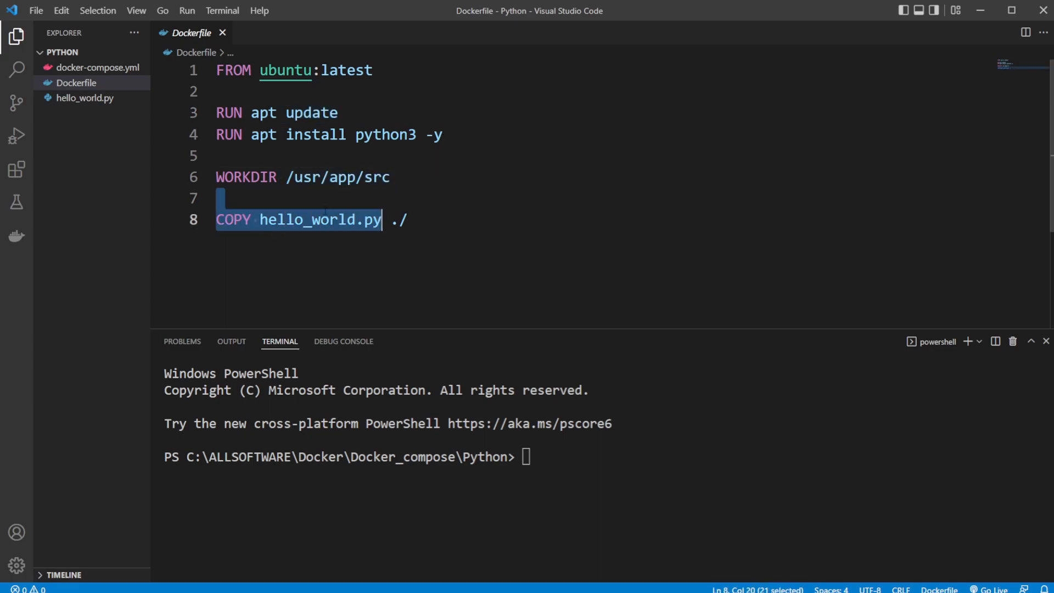
pyautogui.click(85, 98)
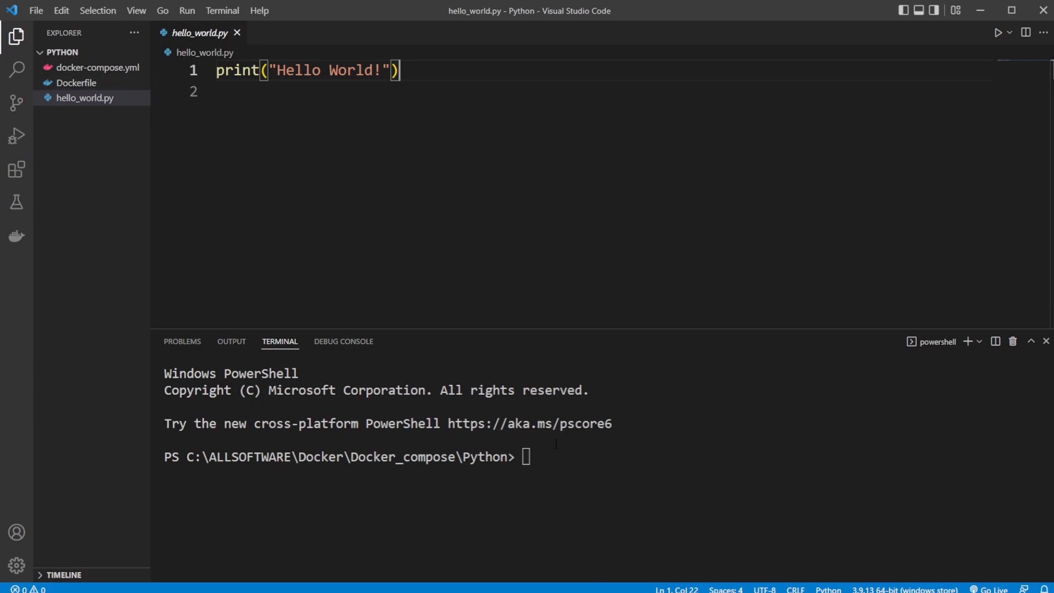
pyautogui.moveTo(93, 91)
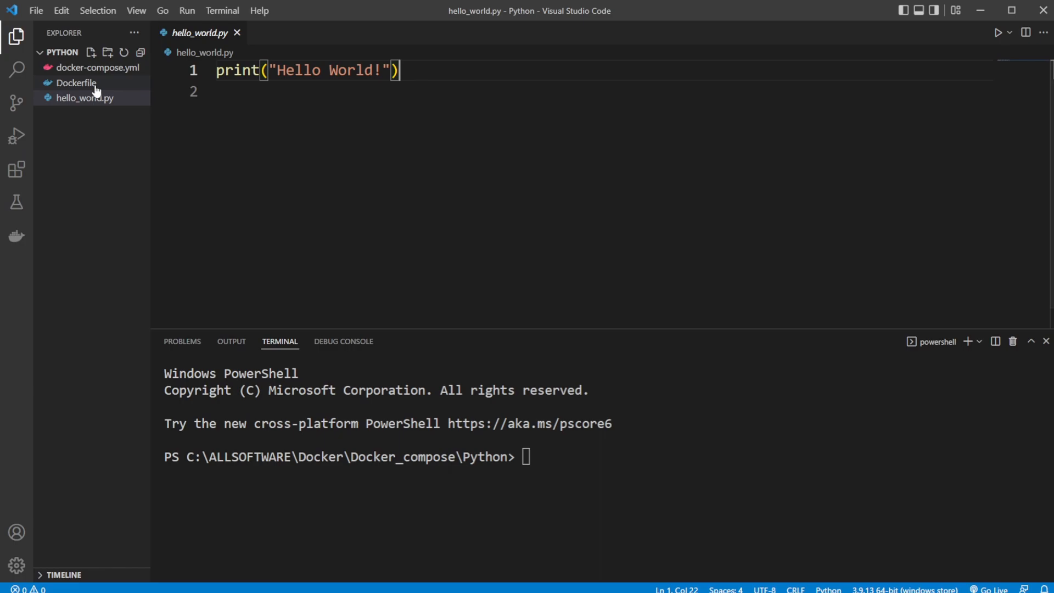
pyautogui.click(76, 83)
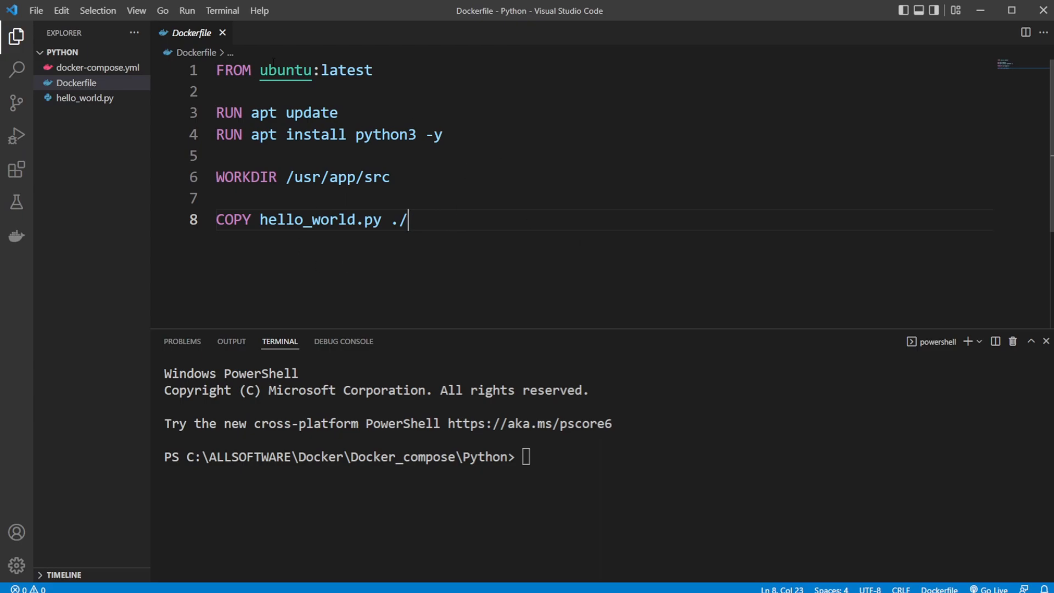
# Step: Open docker-compose.yml and highlight the build: ./ setting and python3 command
pyautogui.click(98, 67)
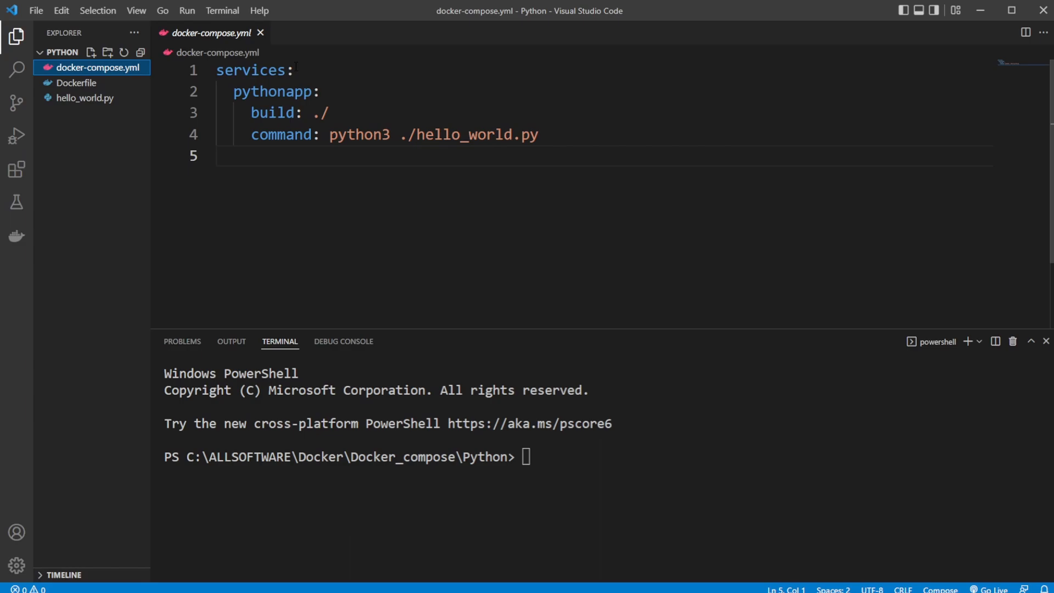
pyautogui.doubleClick(253, 69)
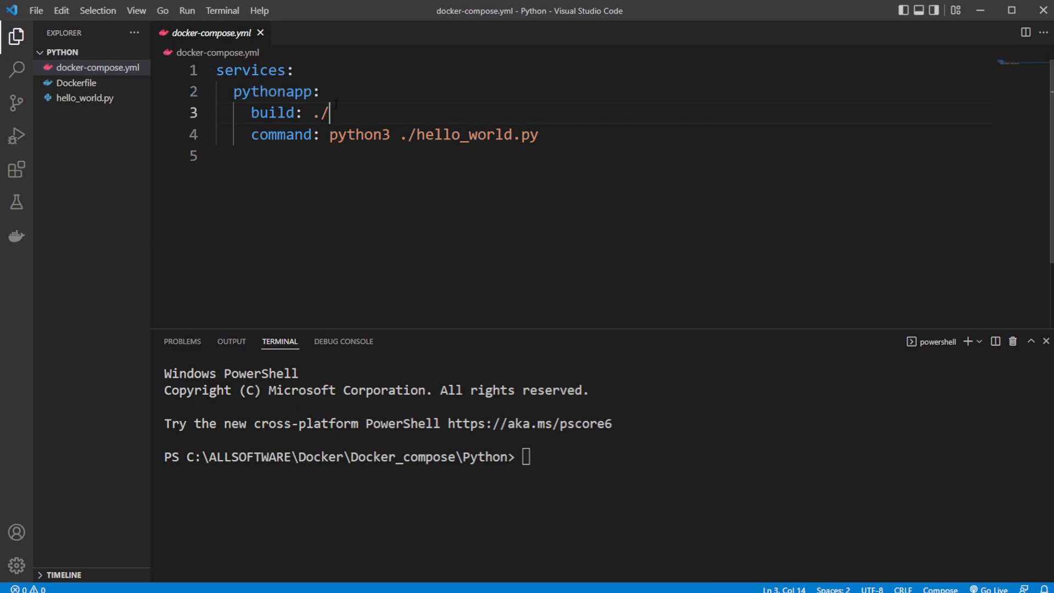
pyautogui.moveTo(251, 113); pyautogui.dragTo(329, 113)
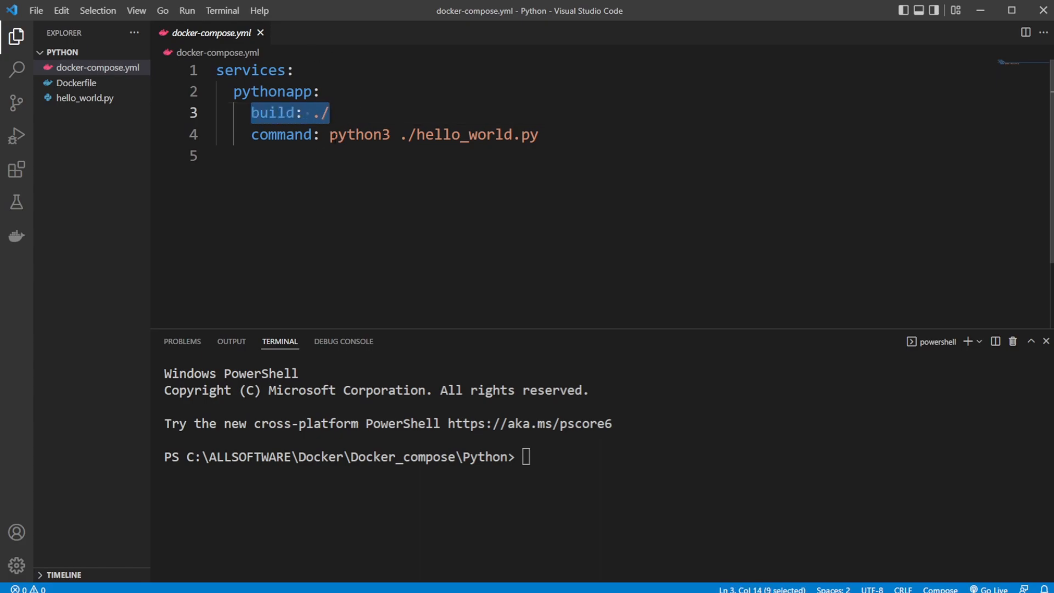
pyautogui.click(328, 113)
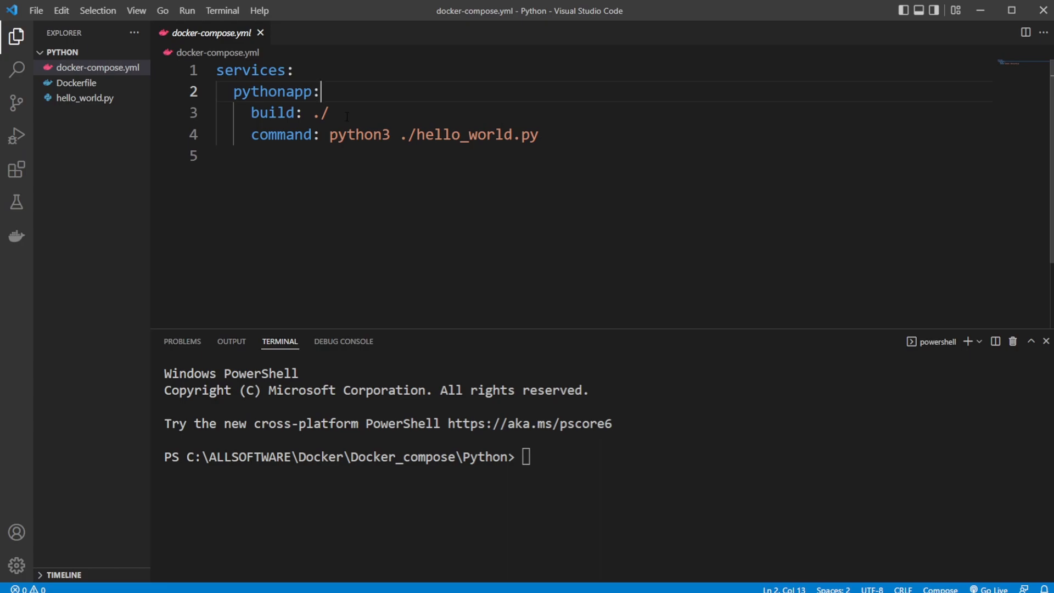
pyautogui.doubleClick(358, 134)
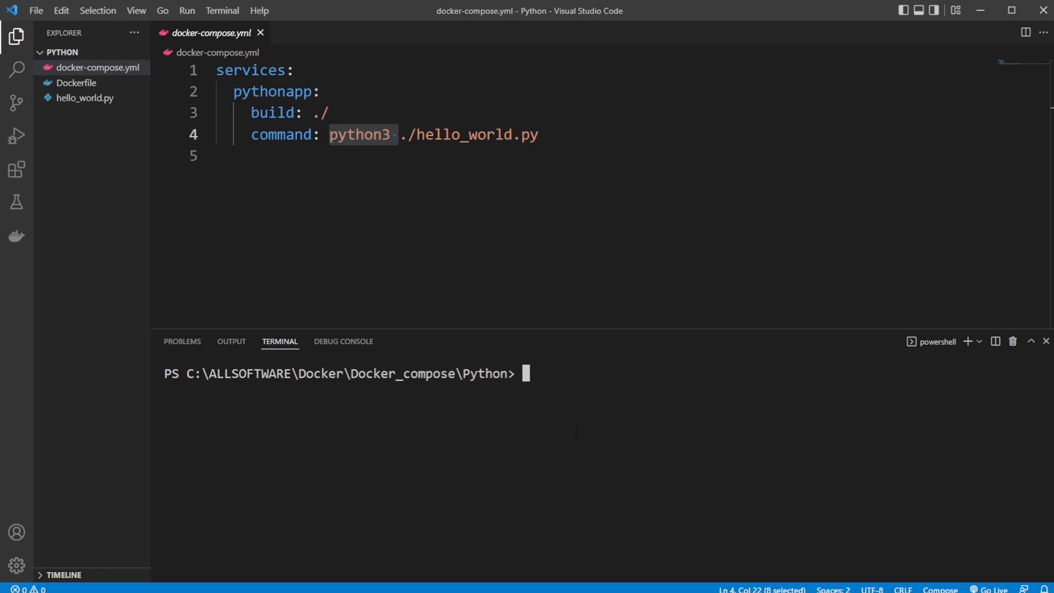
# Step: List docker images, then build the pythonapp service with docker-compose build
pyautogui.write('docker images')
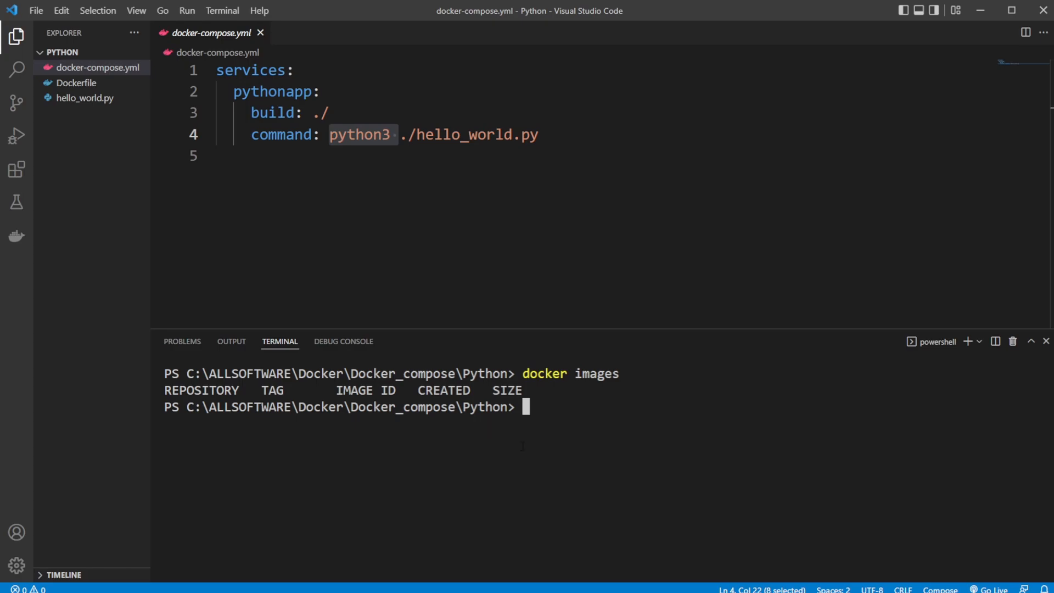
pyautogui.write('docker')
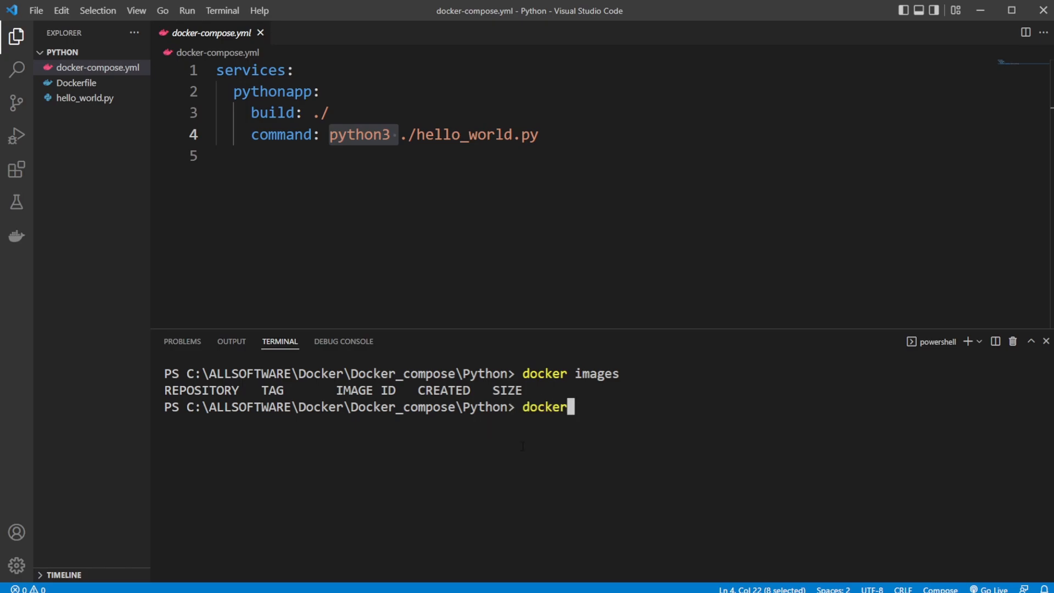
pyautogui.write('-compose bu')
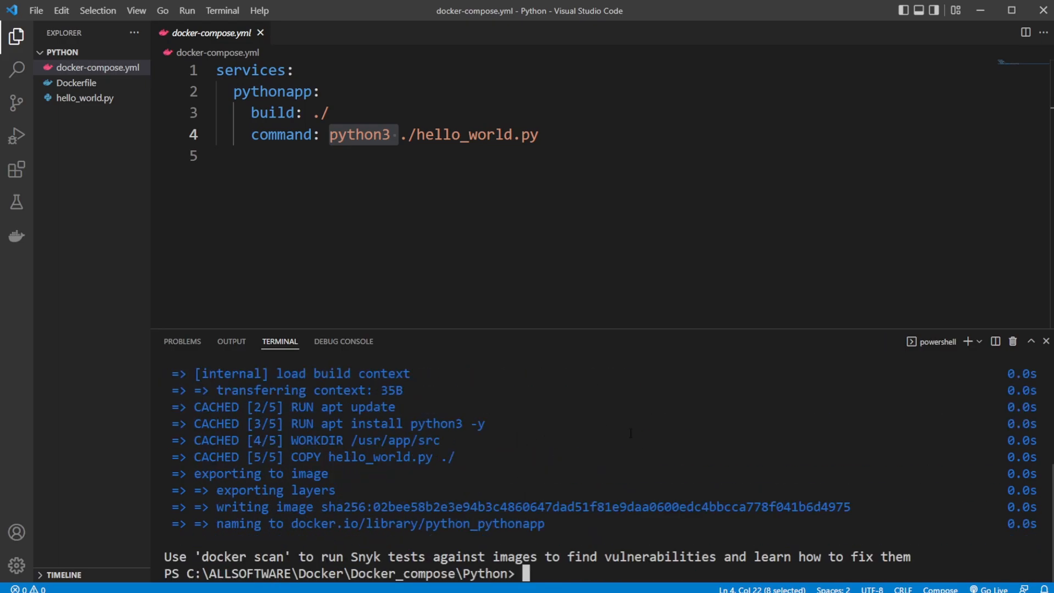
pyautogui.write('docker-compose build')
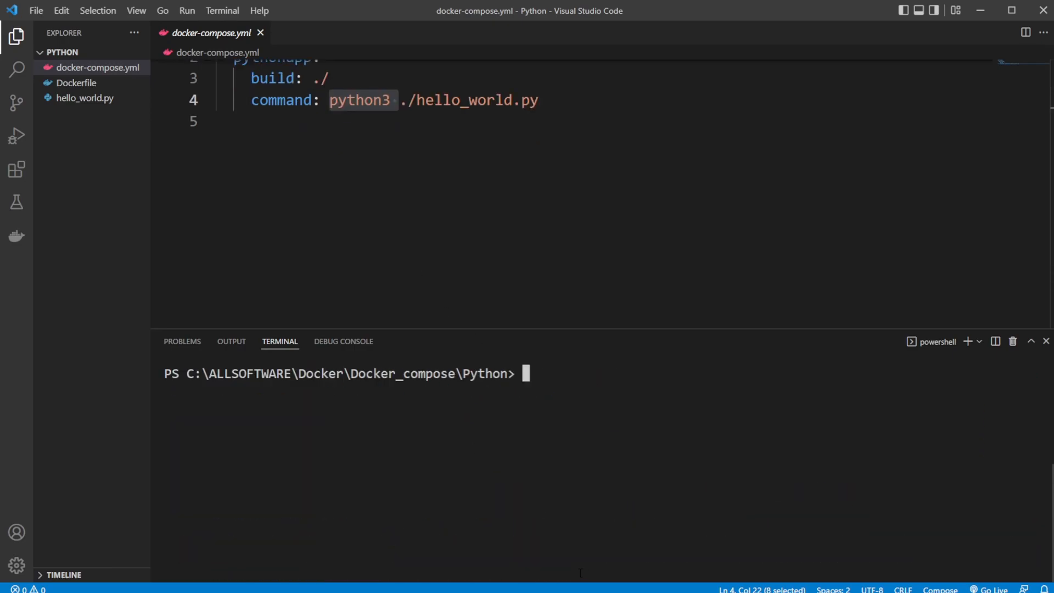
# Step: List images again to confirm the new 142MB python_pythonapp image
pyautogui.write('docker ima')
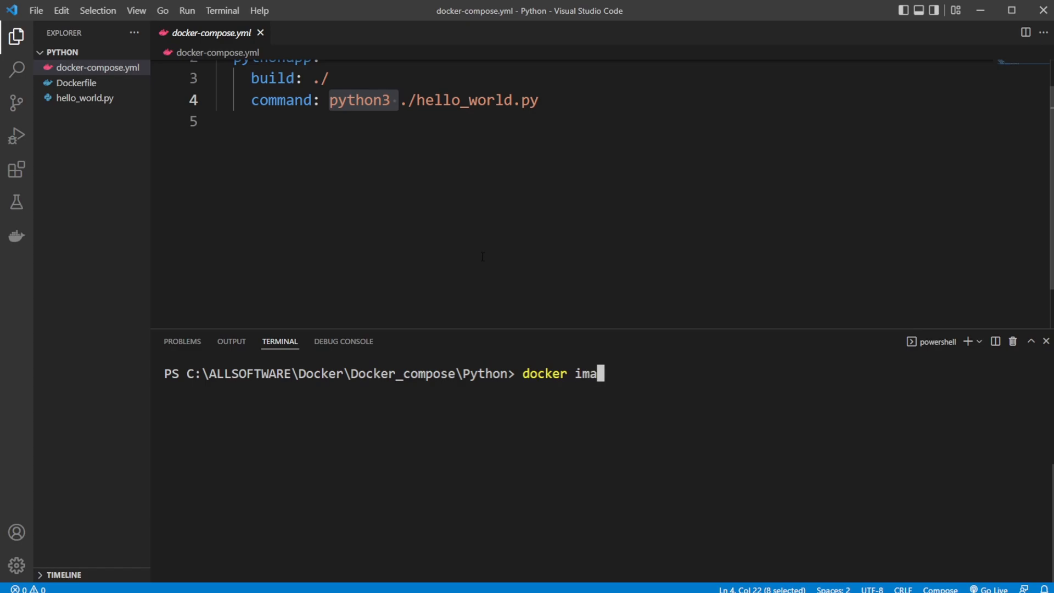
pyautogui.press('Enter')
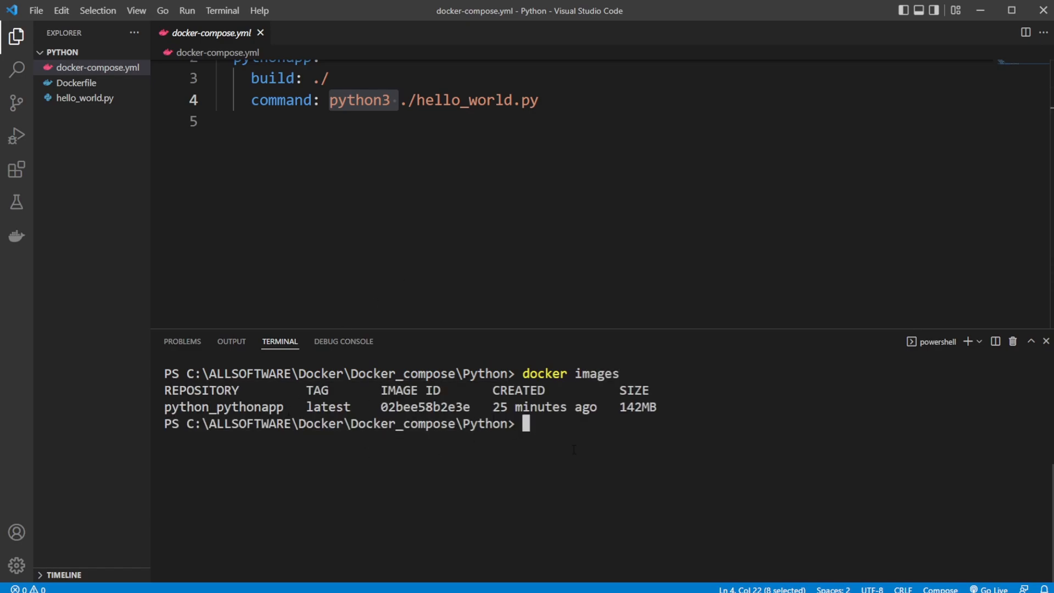
pyautogui.write('docker-compose u')
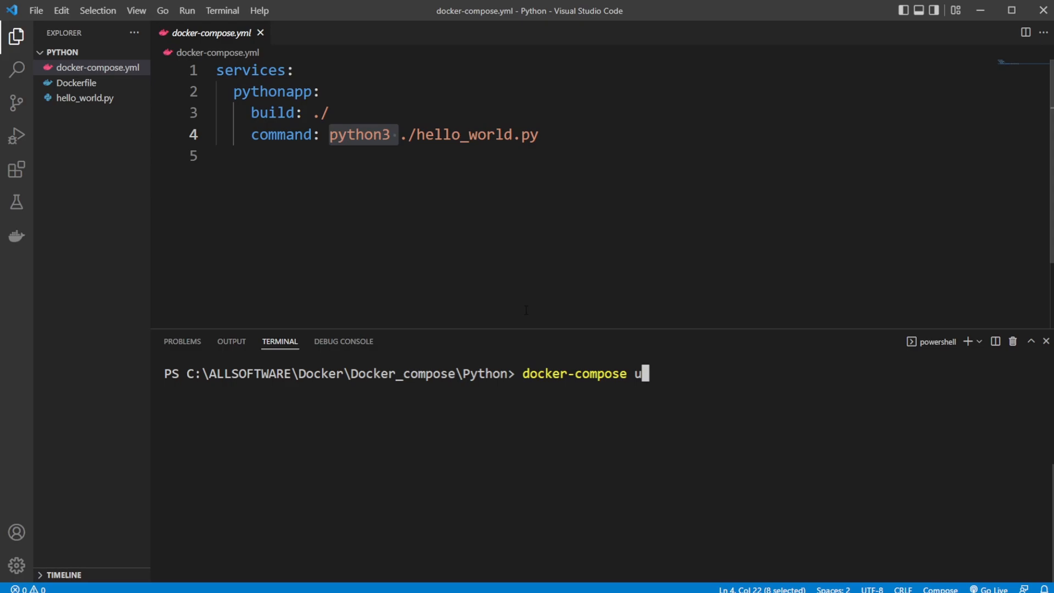
# Step: Run the app with docker-compose up, then shut it down with docker-compose down
pyautogui.write('p')
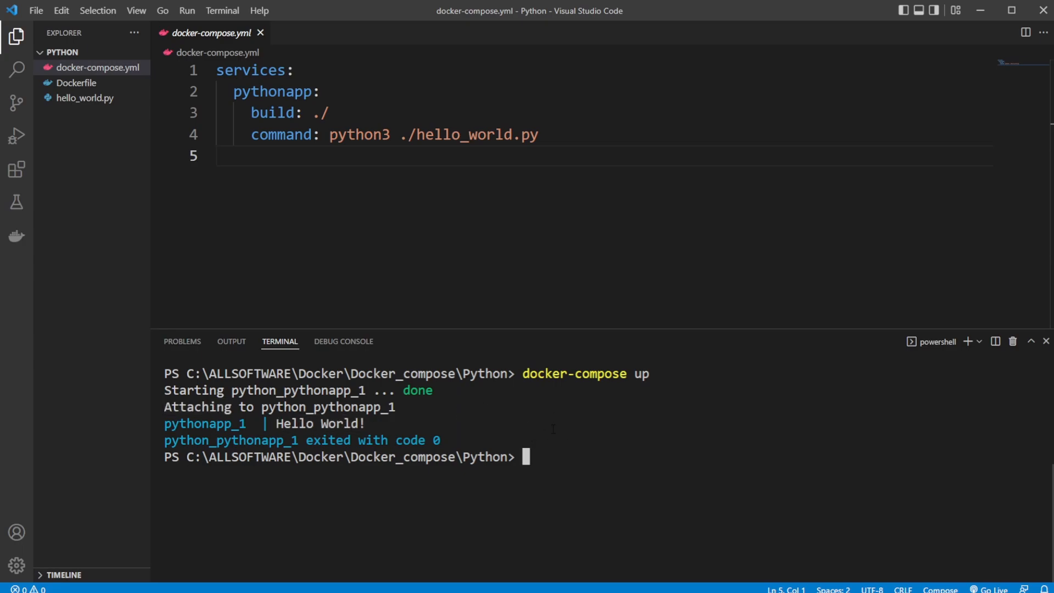
pyautogui.write('docker-compose dow')
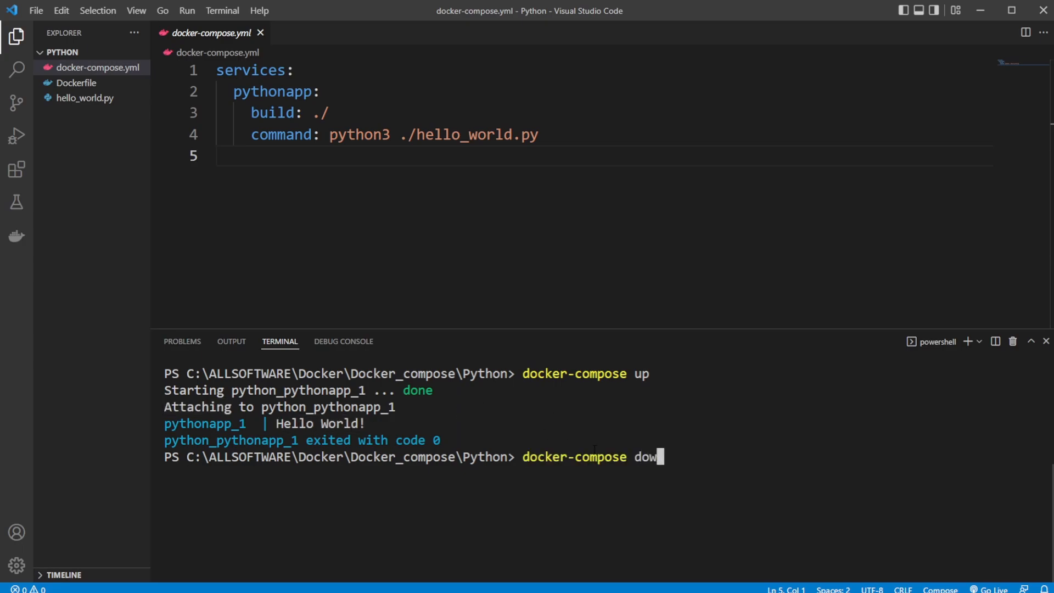
pyautogui.press('enter')
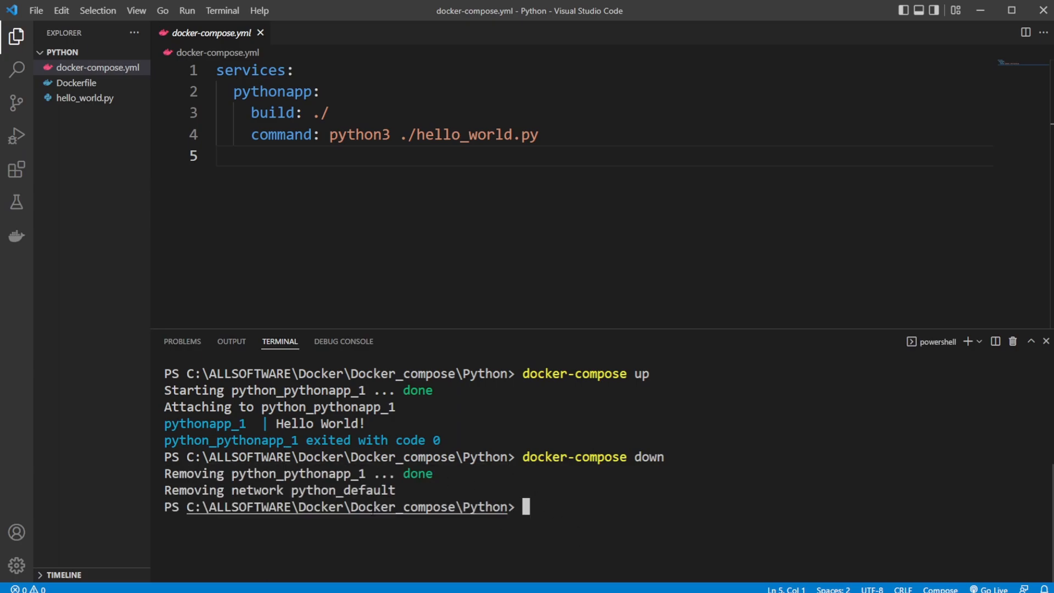
pyautogui.moveTo(186, 300)
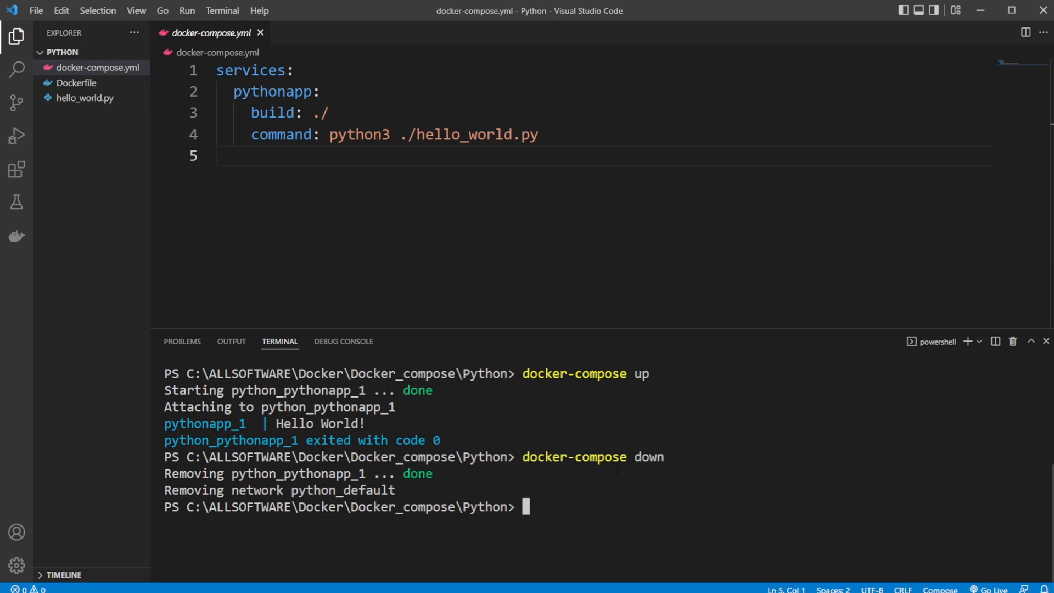
# Step: List docker images to confirm python_pythonapp:latest still remains
pyautogui.write('docker imag')
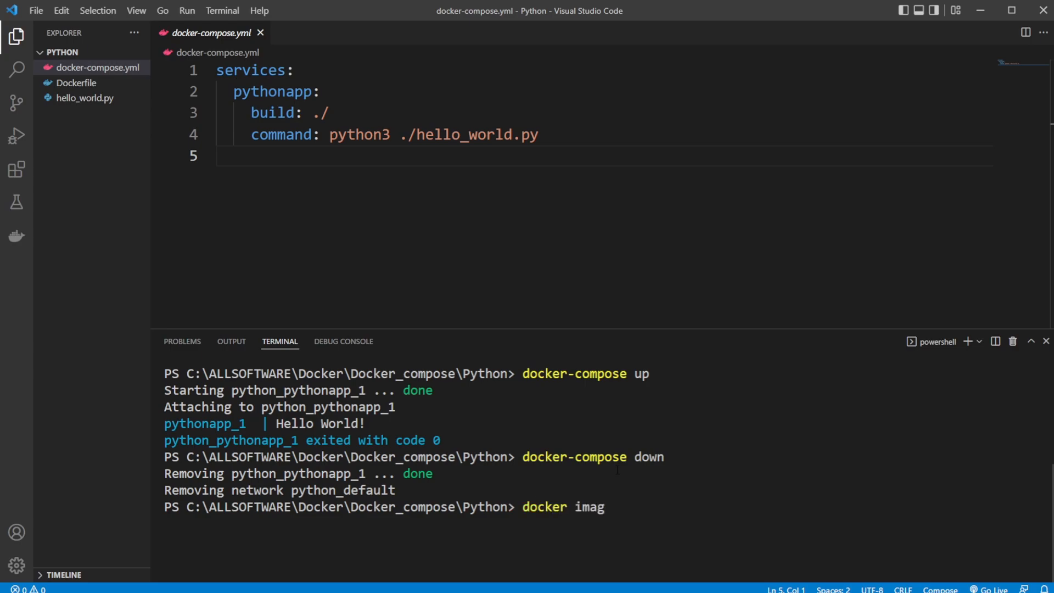
pyautogui.press('Enter')
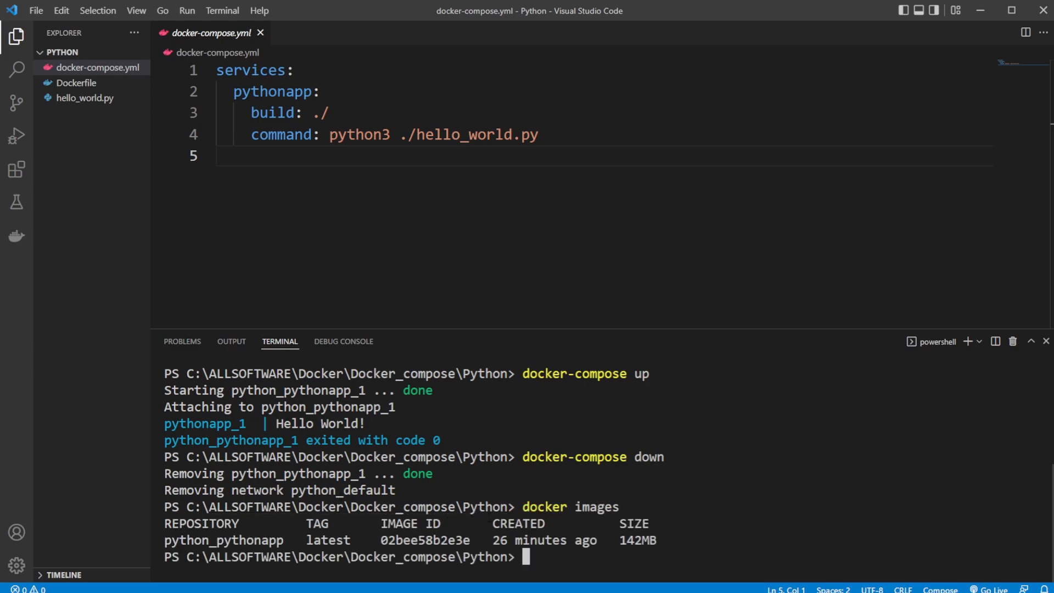
pyautogui.write('cea')
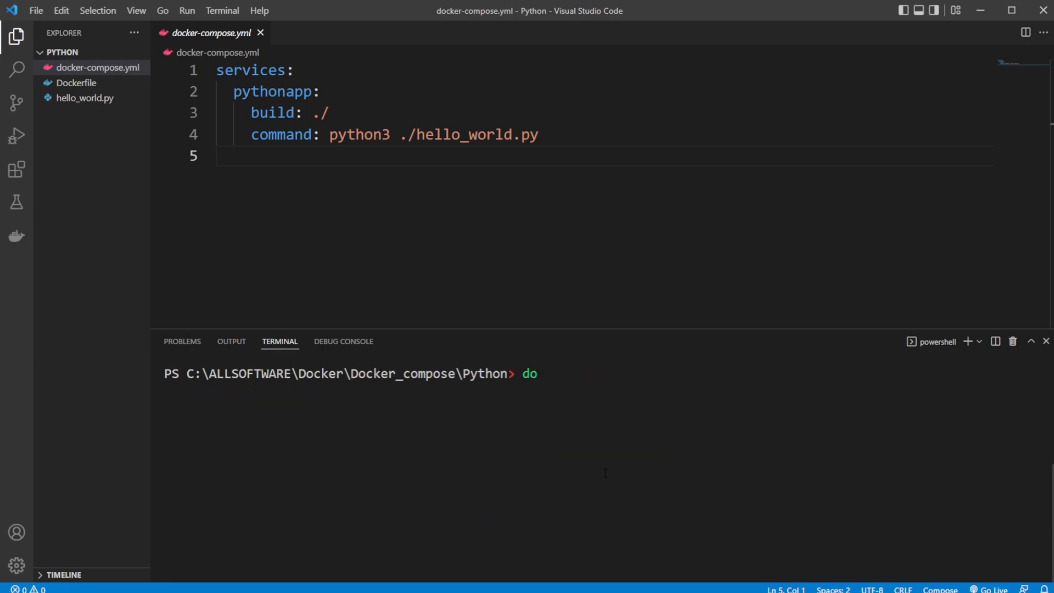
# Step: Run docker container ls to confirm no containers remain, then clear the terminal
pyautogui.write('cker')
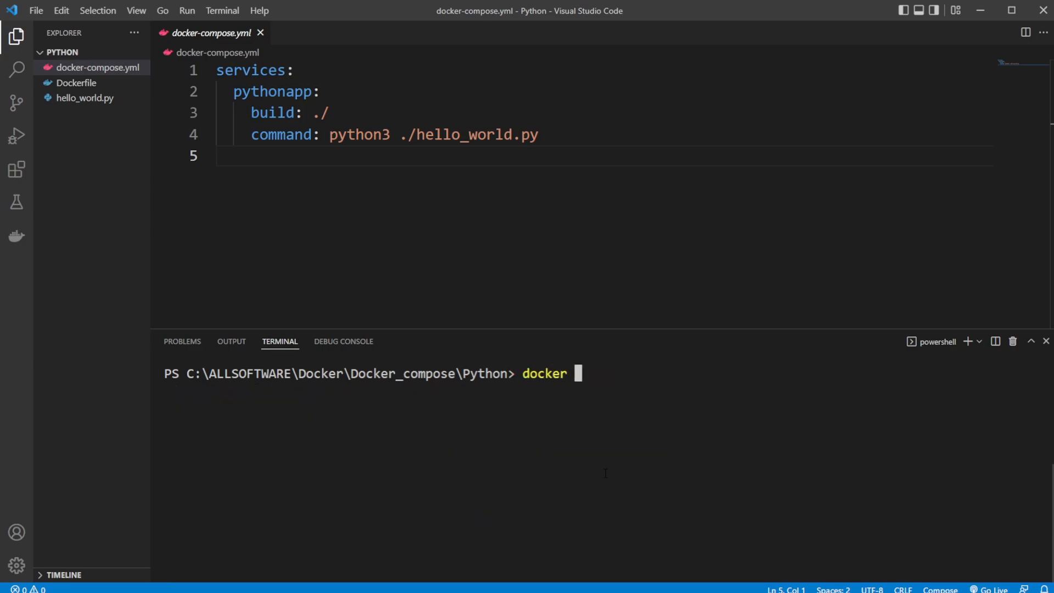
pyautogui.write('container ls')
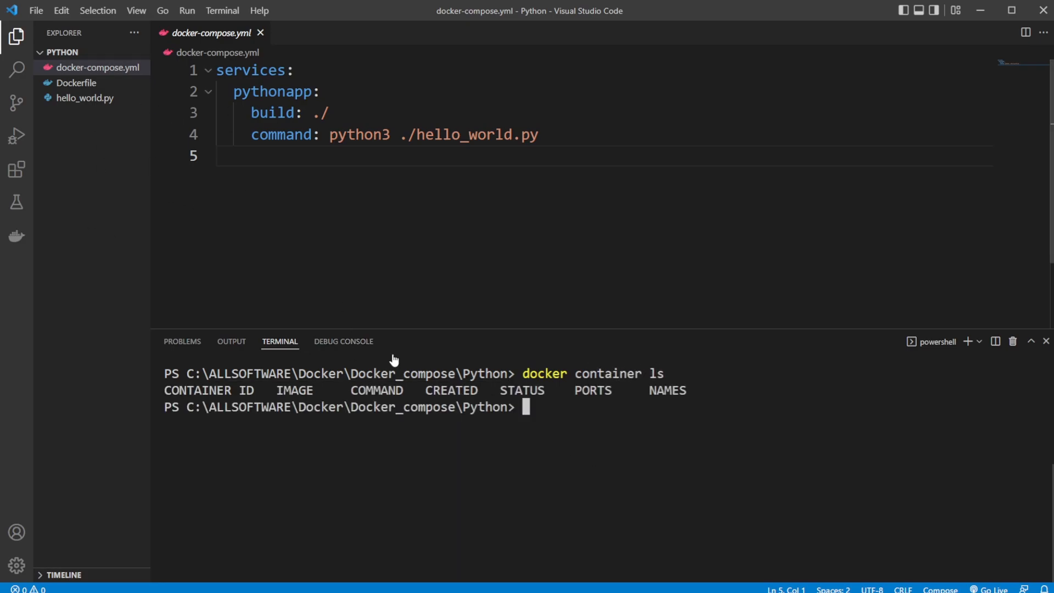
pyautogui.write('c')
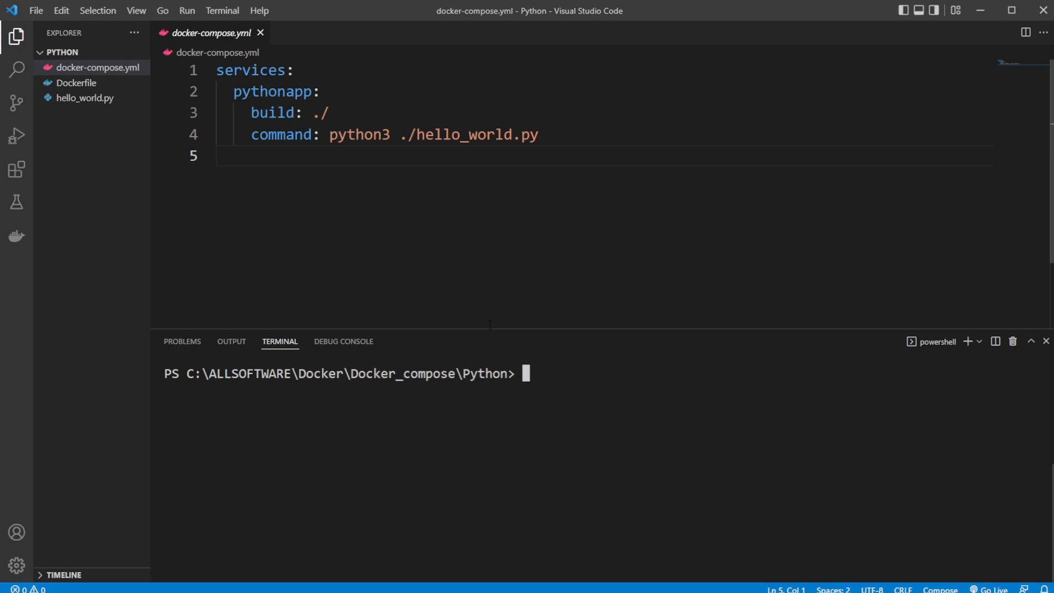
# Step: Run docker-compose up --build to print Hello World!, then reopen hello_world.py
pyautogui.write('docker')
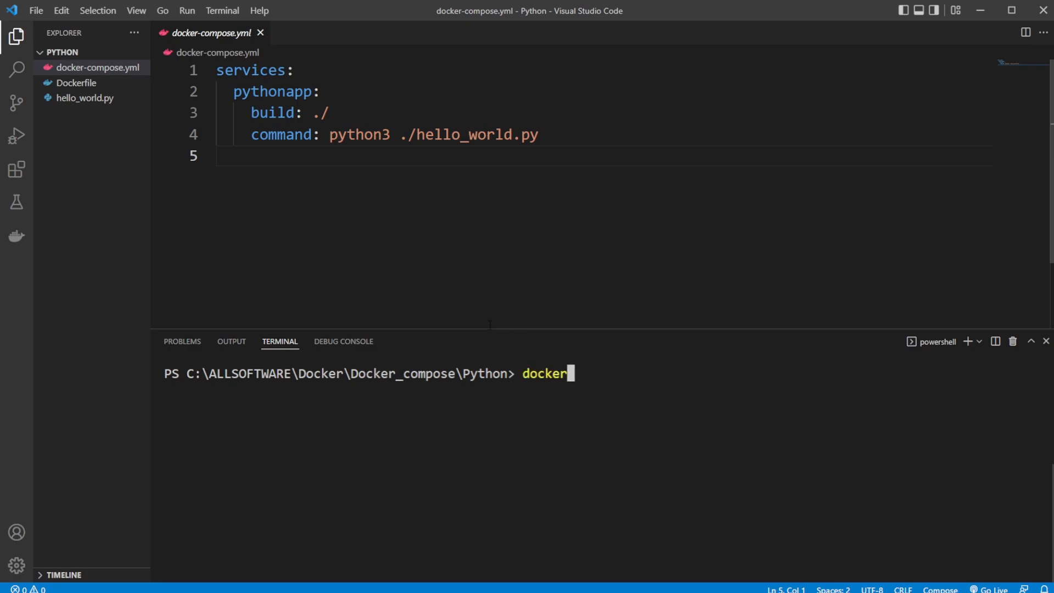
pyautogui.write('-compose up --b')
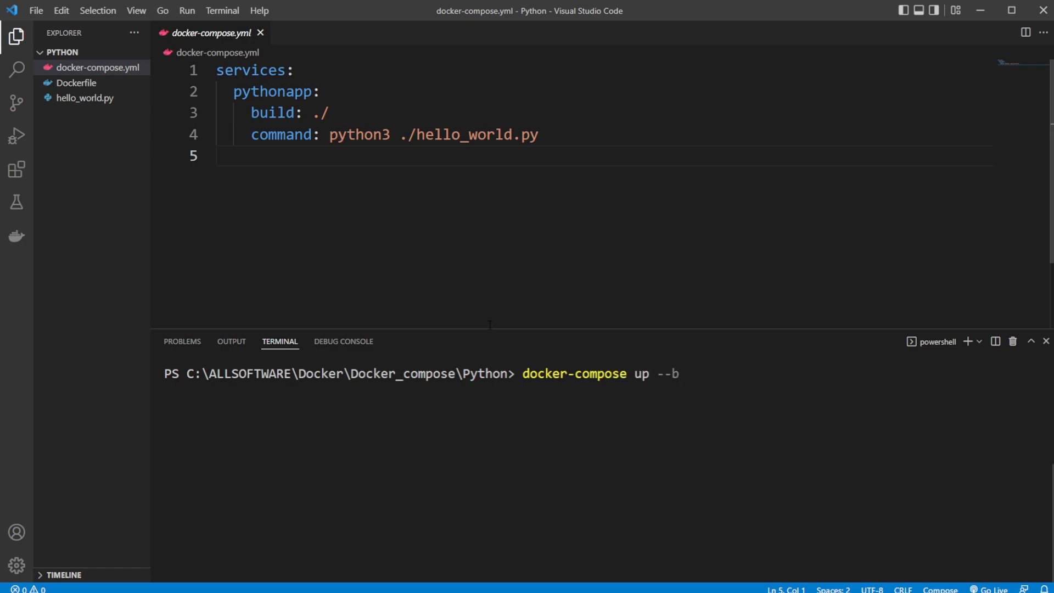
pyautogui.write('uild')
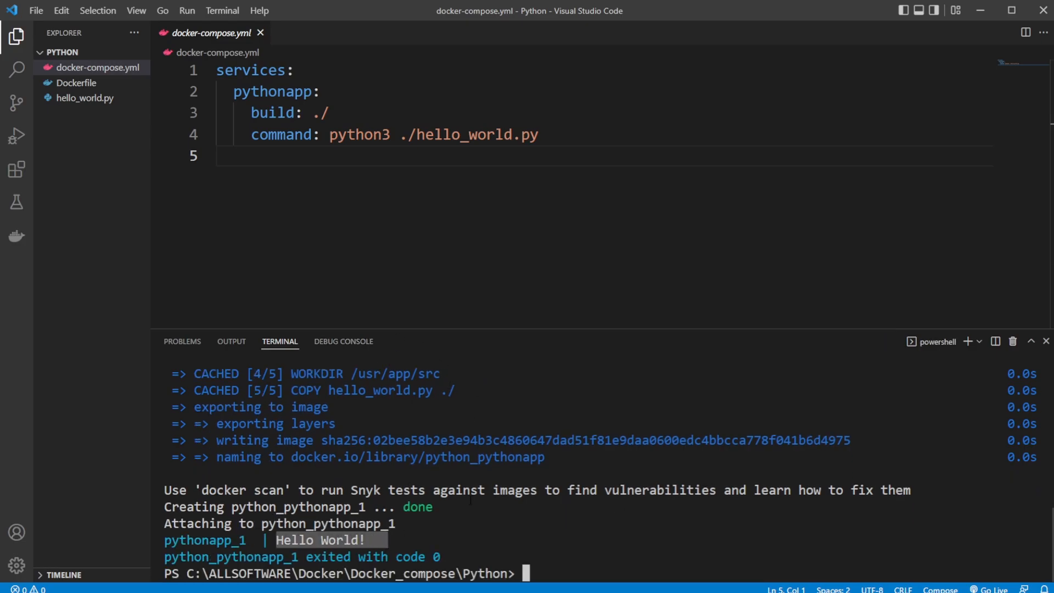
pyautogui.click(85, 97)
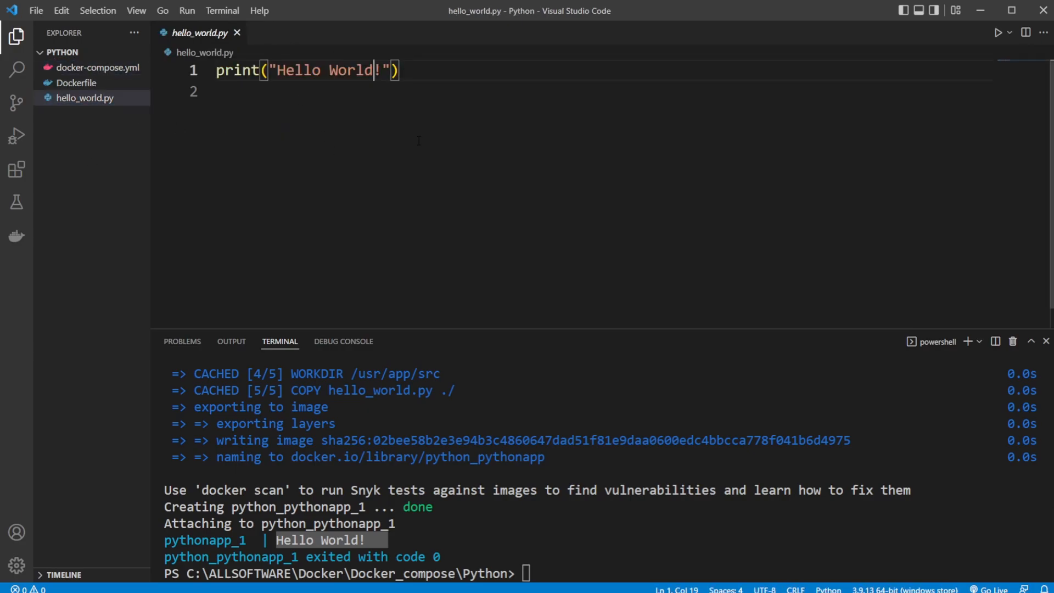
# Step: Change the greeting to 'Hello World!!!!!!!!', save, and rerun docker-compose up --build
pyautogui.write('!!!!!!!')
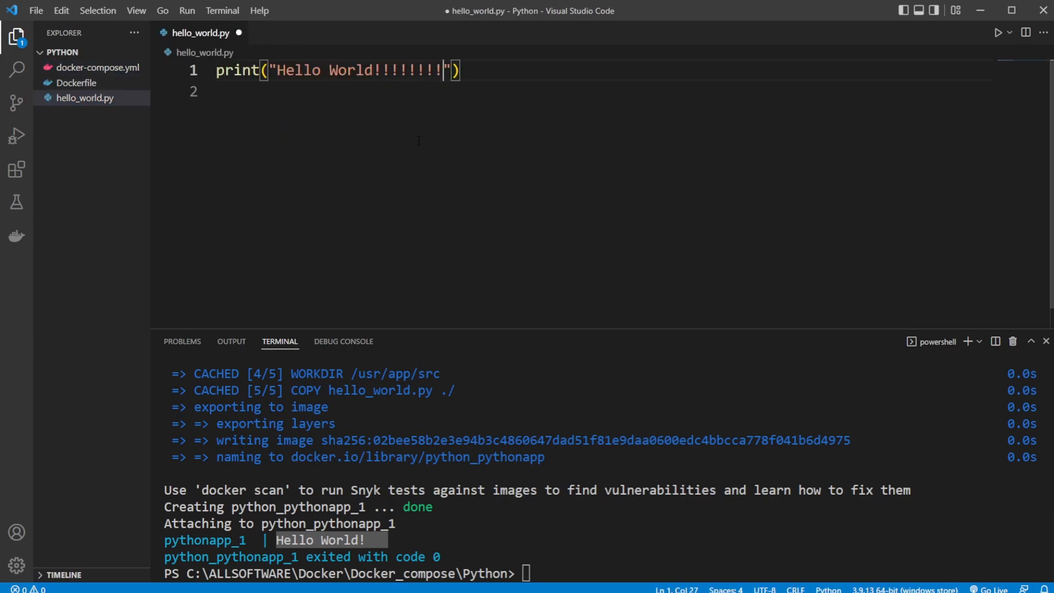
pyautogui.press('ctrl+s')
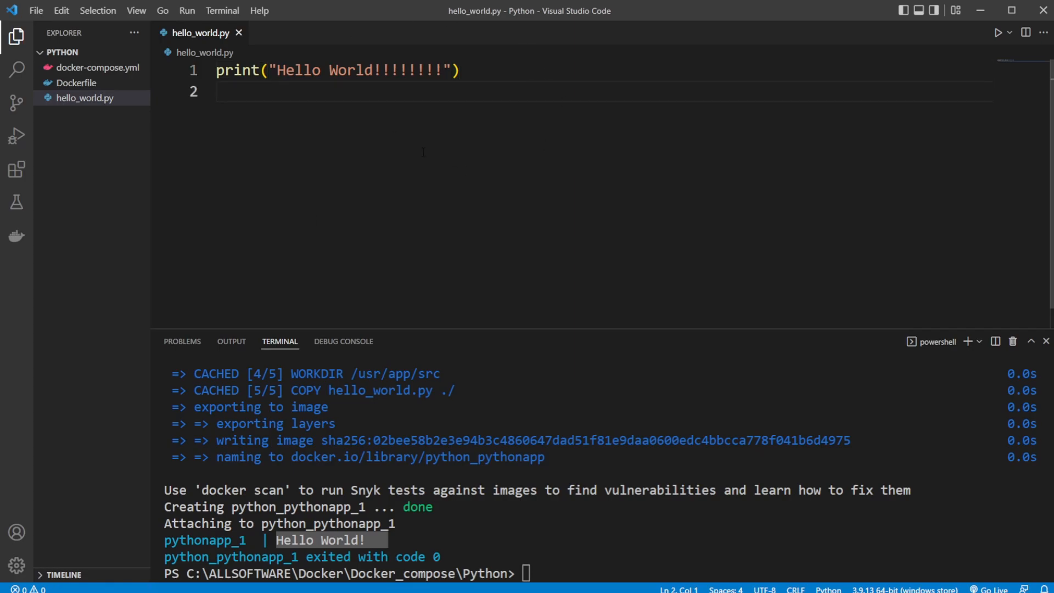
pyautogui.write('docker-compose up --build')
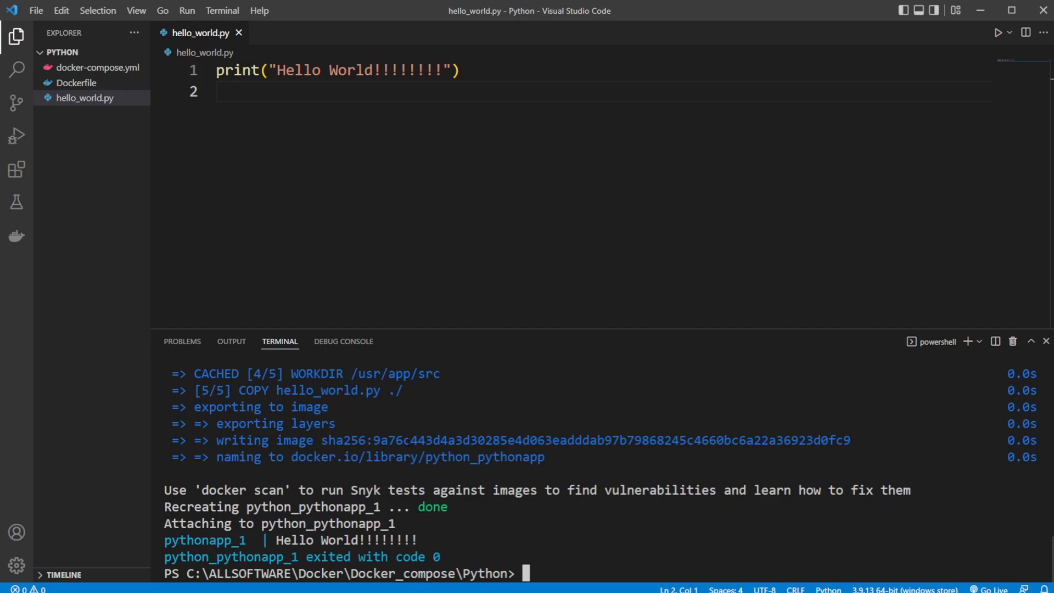
pyautogui.moveTo(189, 152)
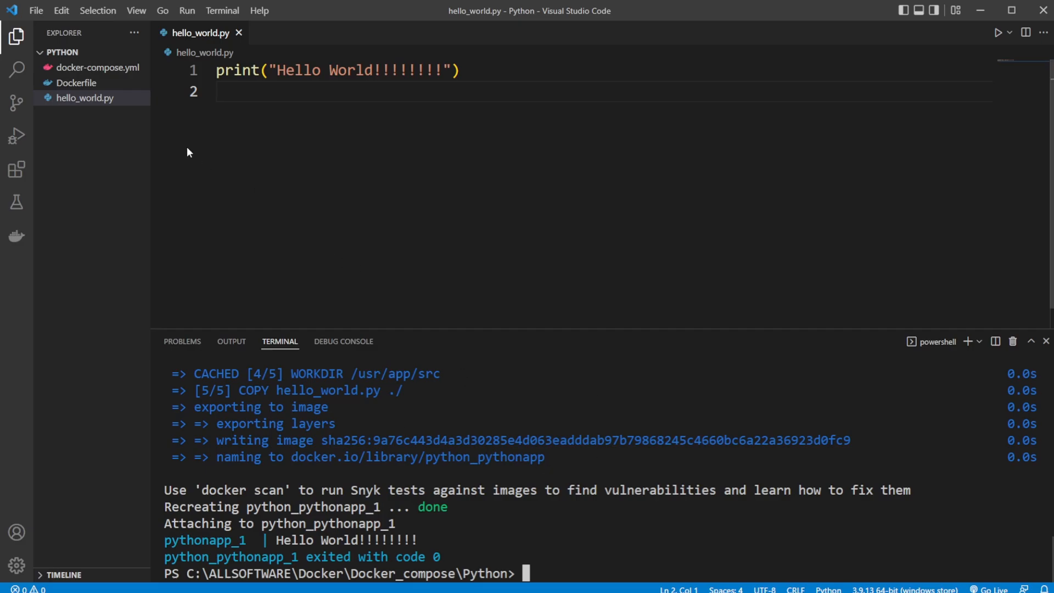
pyautogui.click(77, 82)
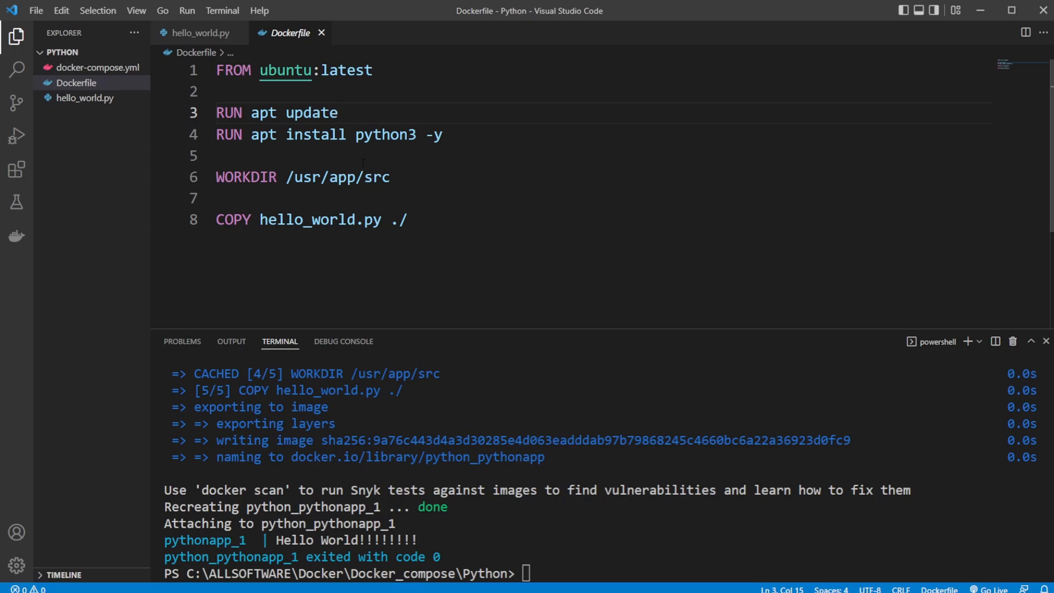
# Step: Revisit the Dockerfile and docker-compose.yml, selecting the build and command lines
pyautogui.click(97, 67)
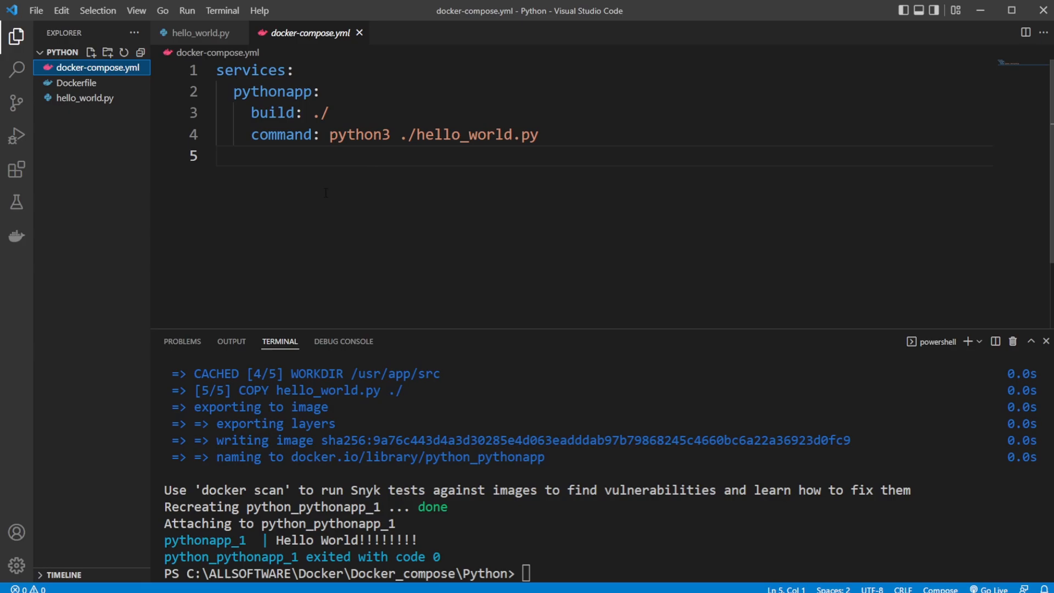
pyautogui.moveTo(125, 95)
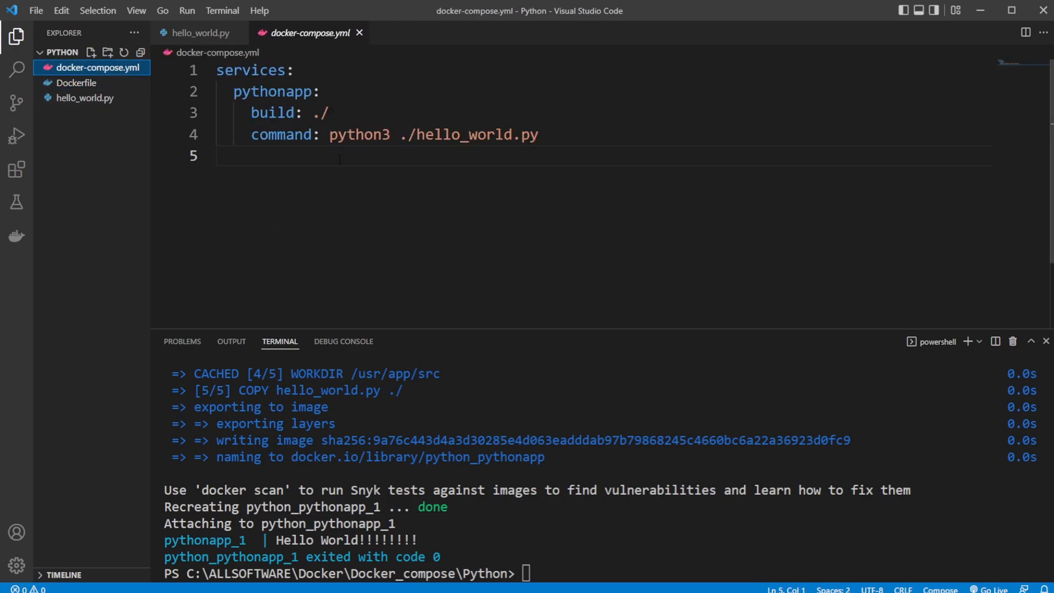
pyautogui.moveTo(289, 50)
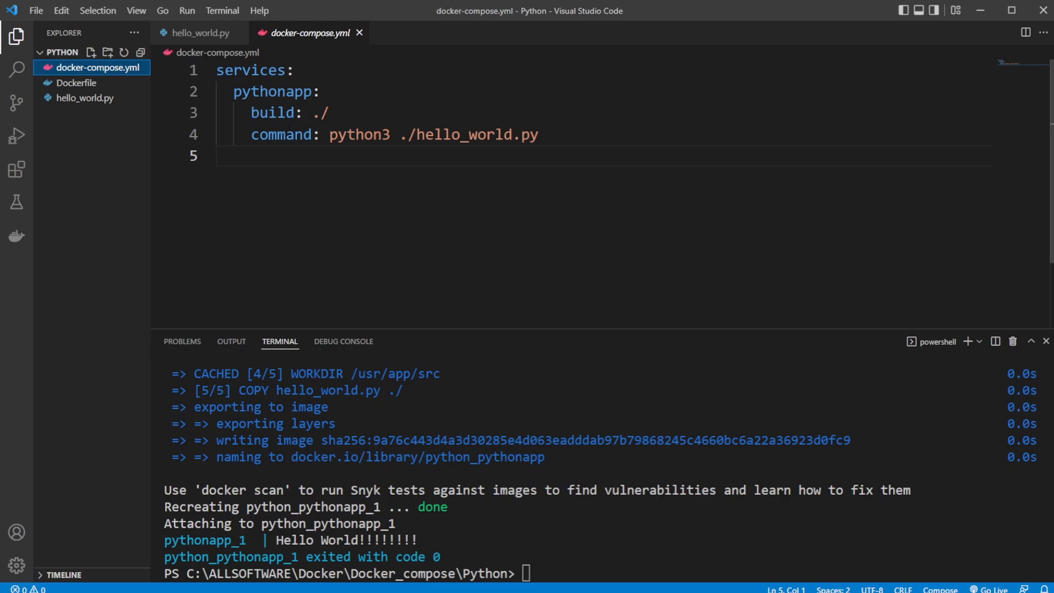
pyautogui.doubleClick(273, 92)
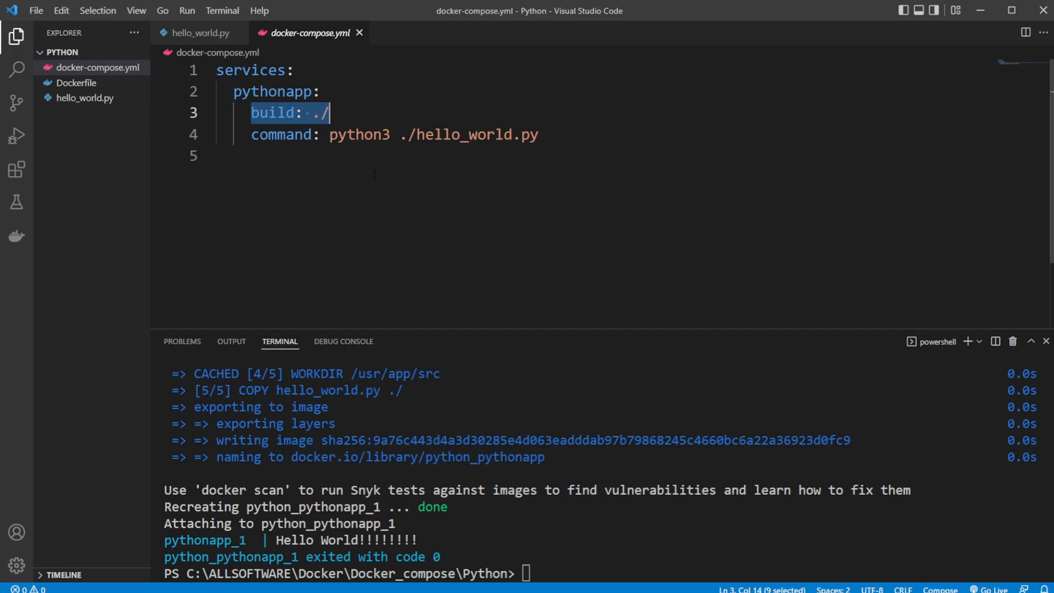
pyautogui.click(198, 32)
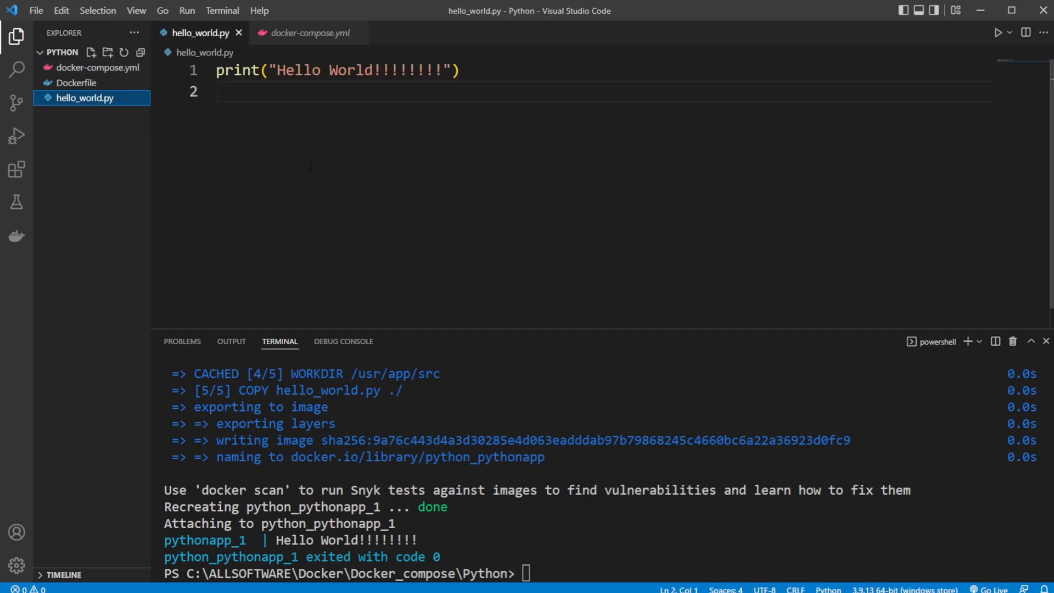
pyautogui.click(76, 82)
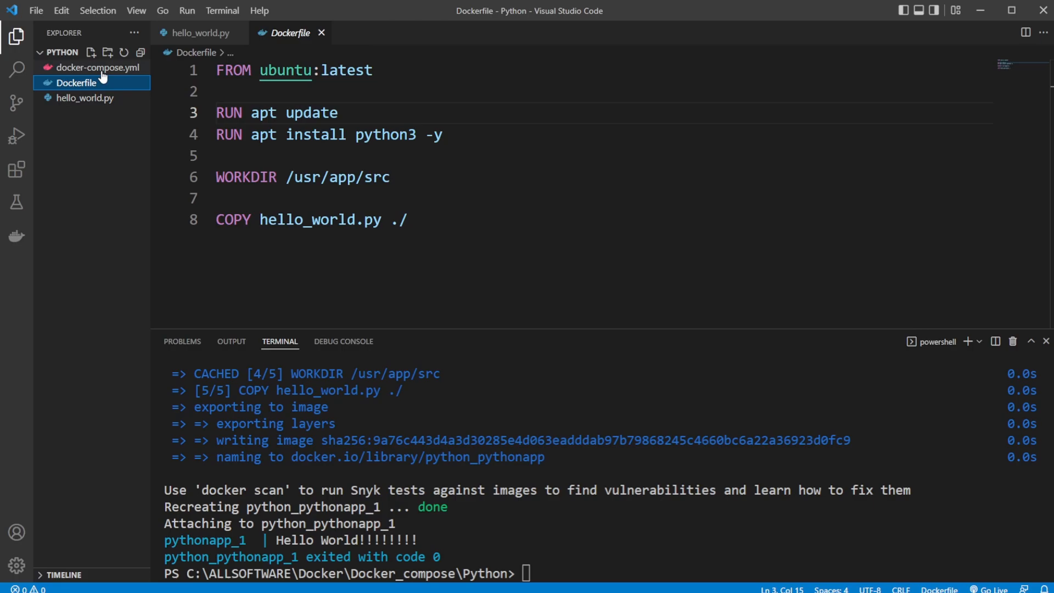
pyautogui.moveTo(135, 64)
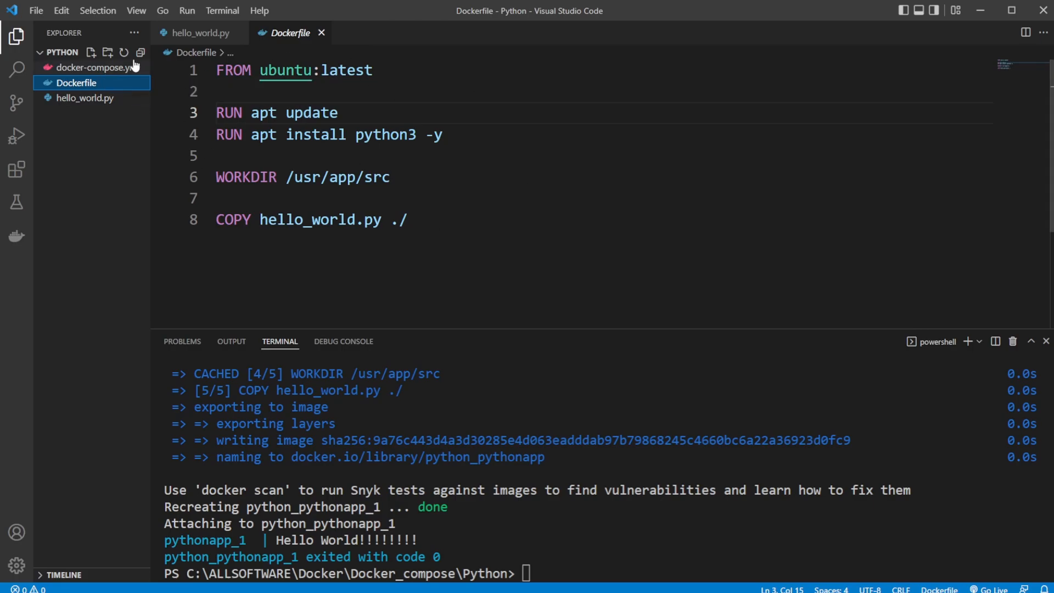
pyautogui.click(98, 66)
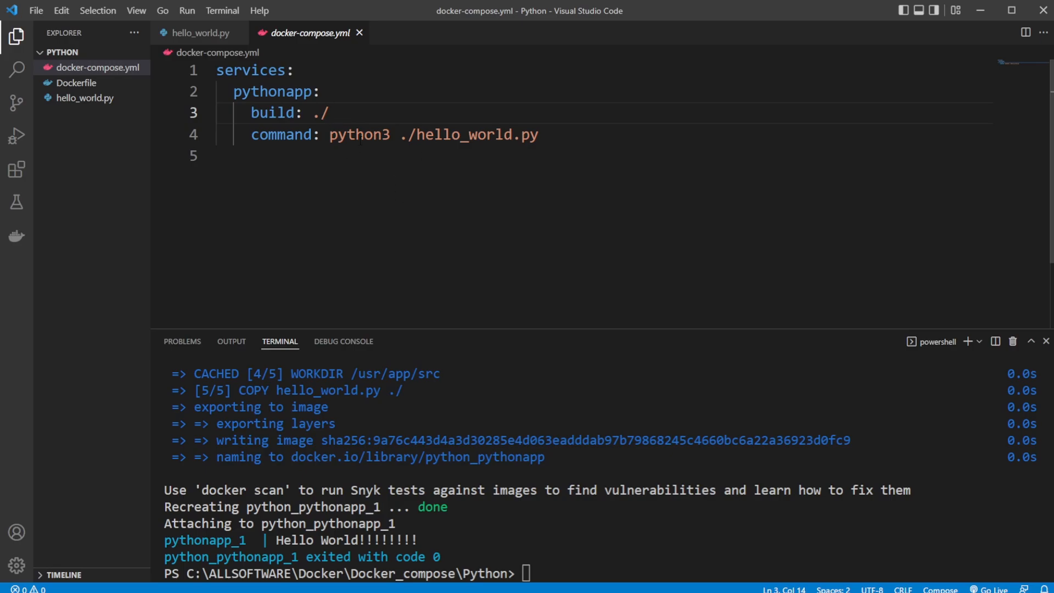
pyautogui.moveTo(245, 113); pyautogui.dragTo(537, 135)
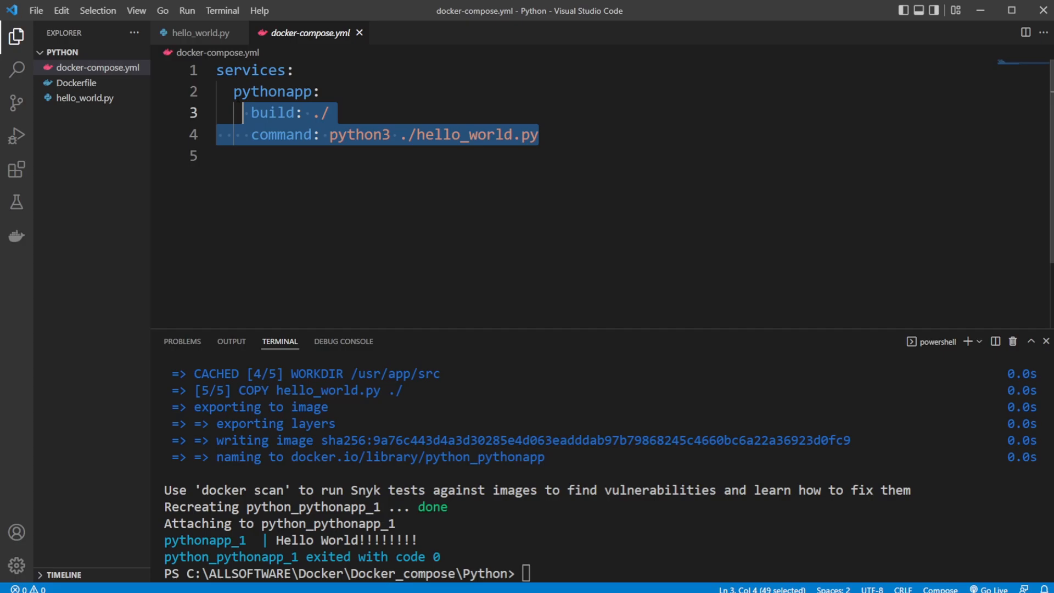